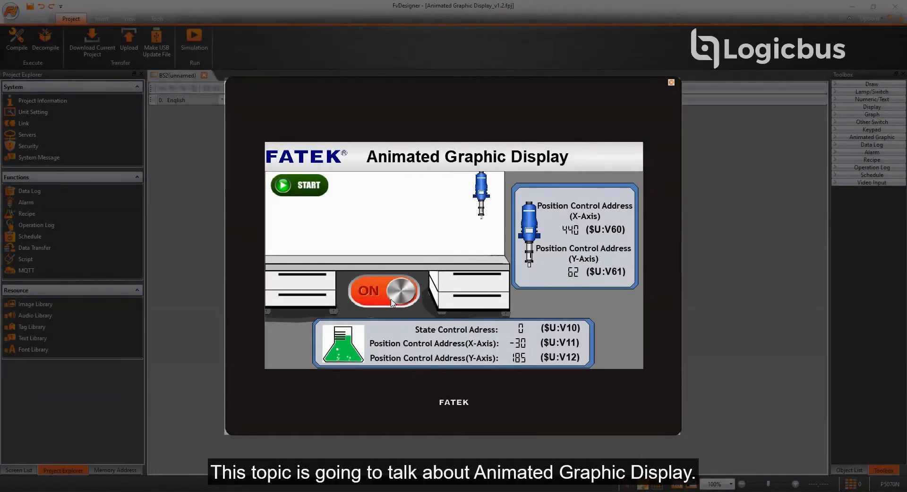
- Toggle the ON/OFF switch on and back off in the running demo simulation
left_click(384, 290)
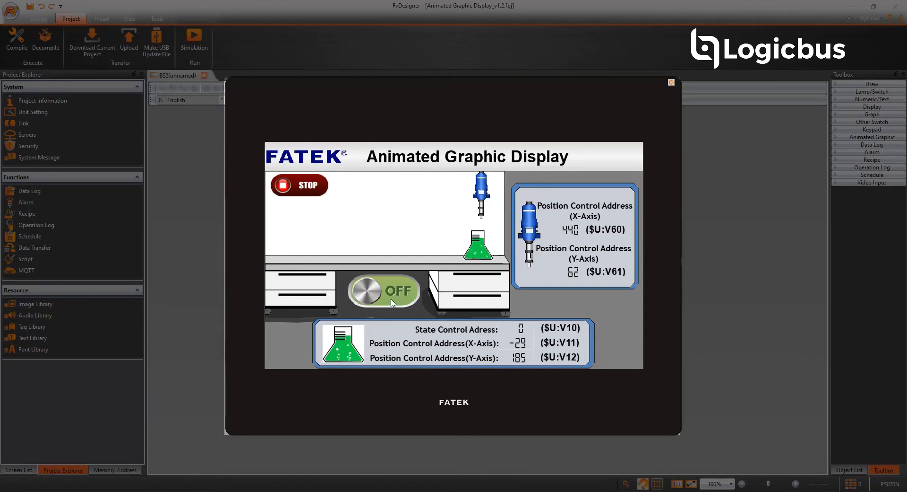
left_click(384, 290)
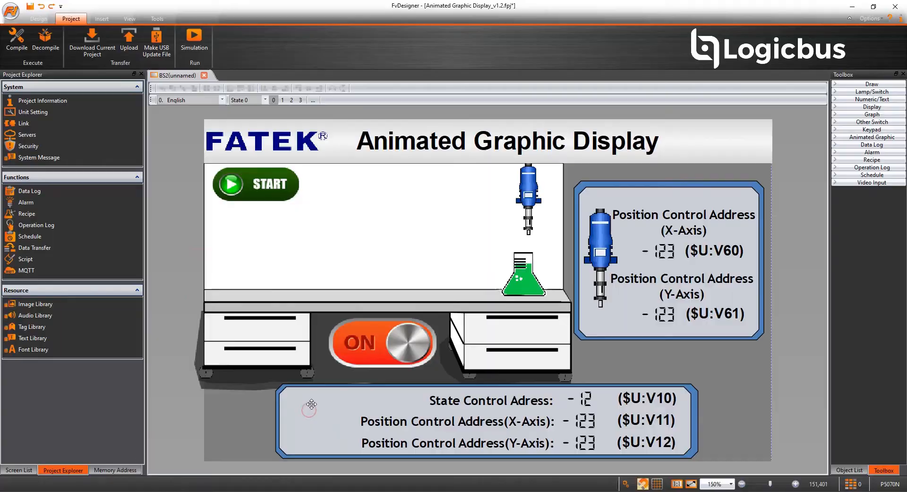
- Place an Animated Graphic from the Toolbox onto the work area and open its properties
left_click(868, 136)
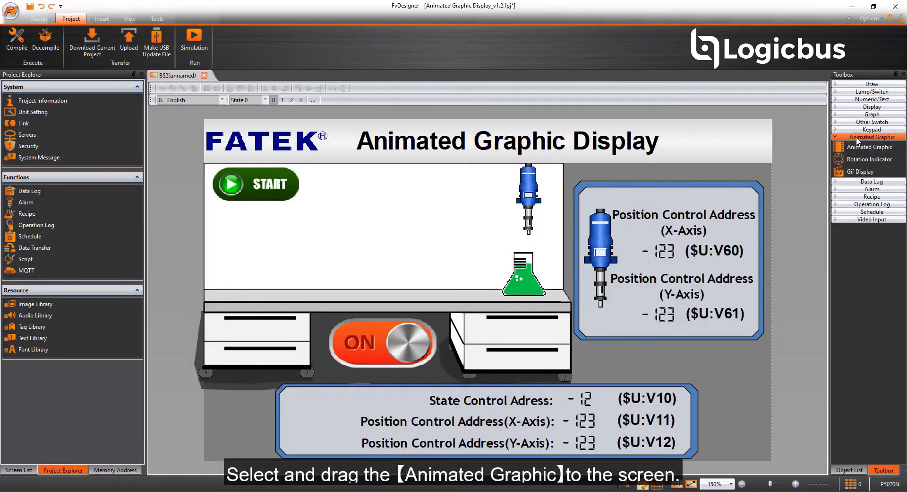
left_click_drag(868, 136, 271, 242)
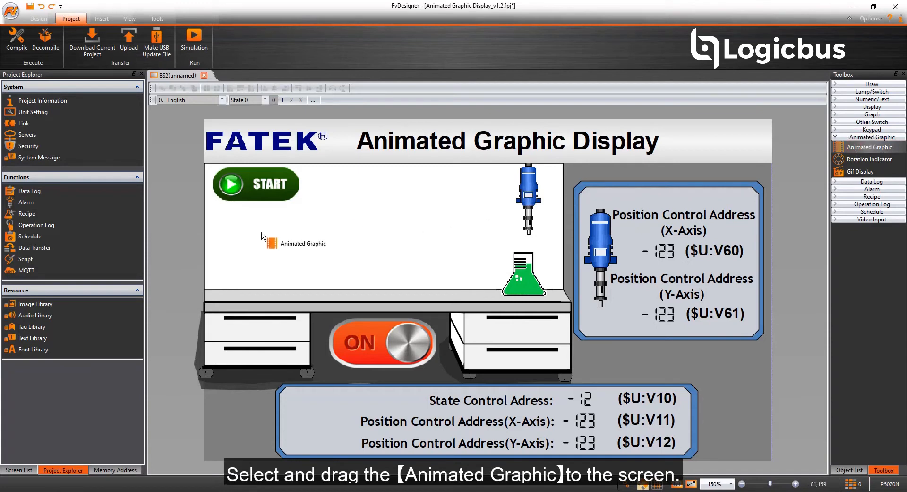
double_click(278, 243)
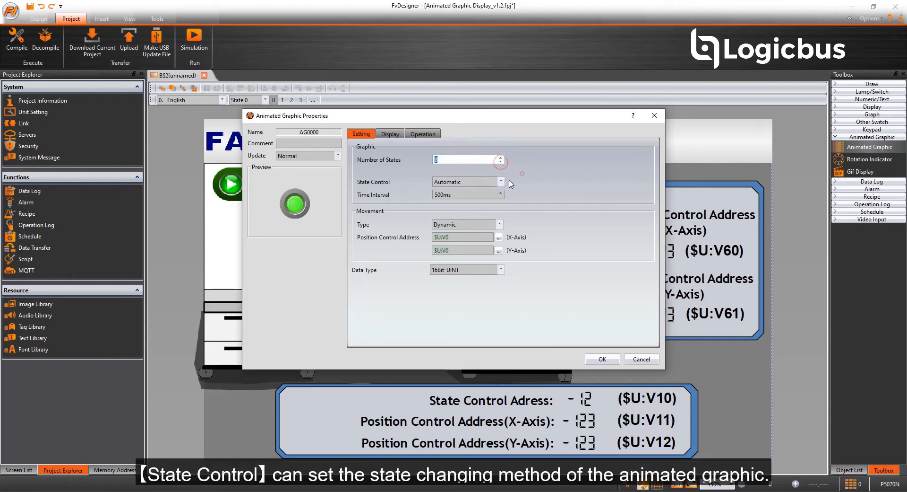
- Give the animated graphic 8 states with Dynamic state control driven by $U:V10
left_click(499, 181)
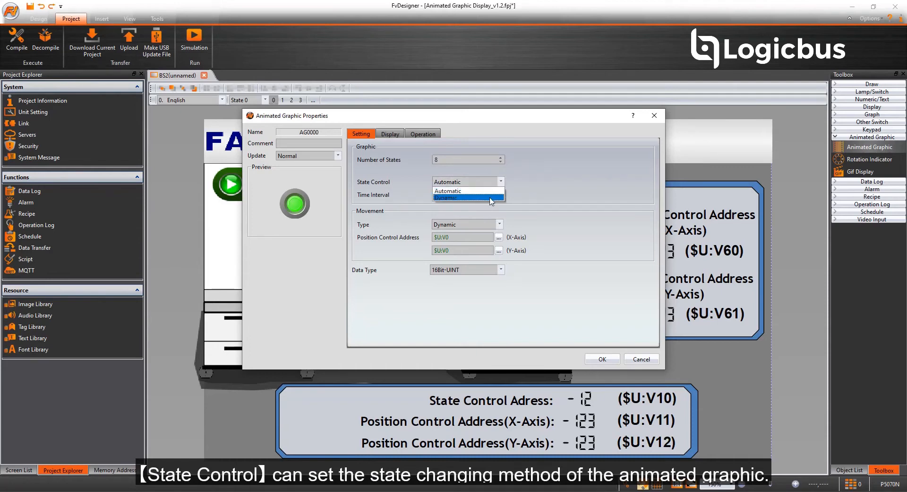
left_click(448, 198)
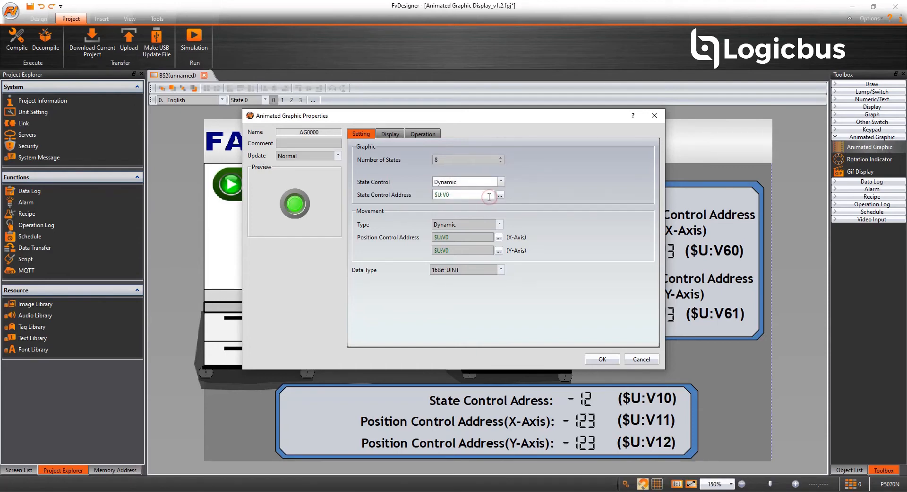
left_click(463, 194)
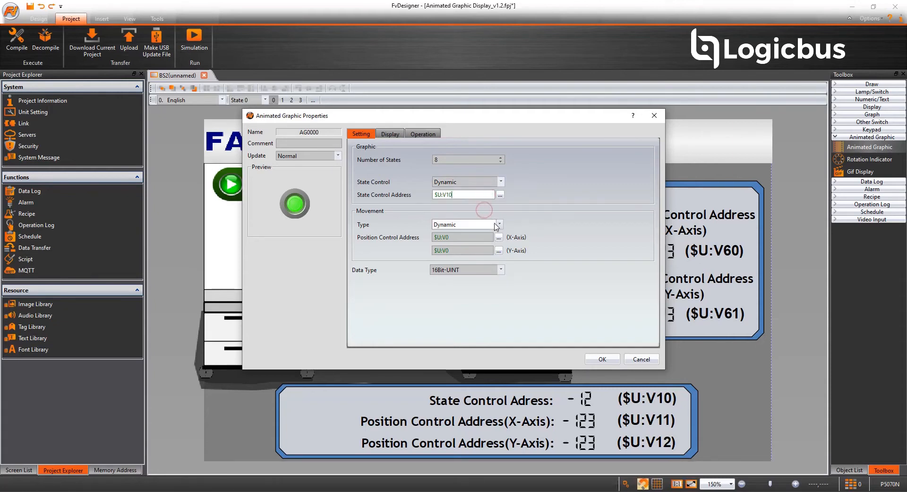
left_click(499, 224)
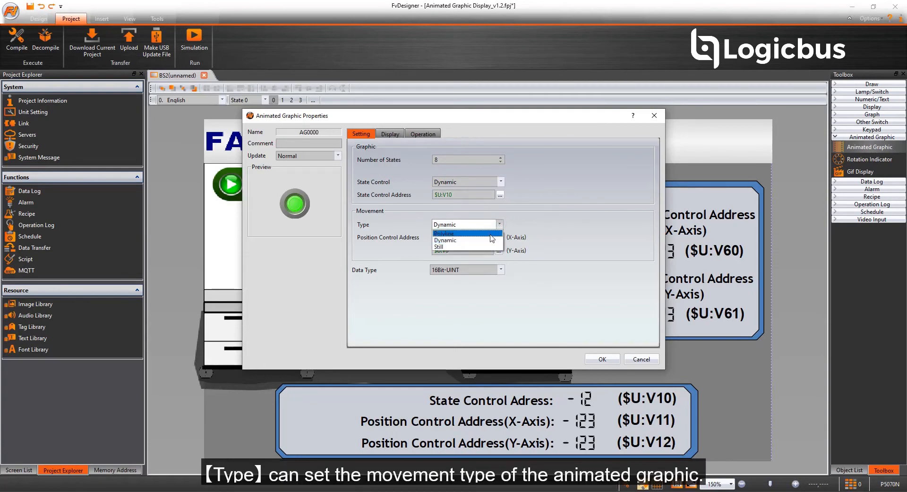
left_click(443, 233)
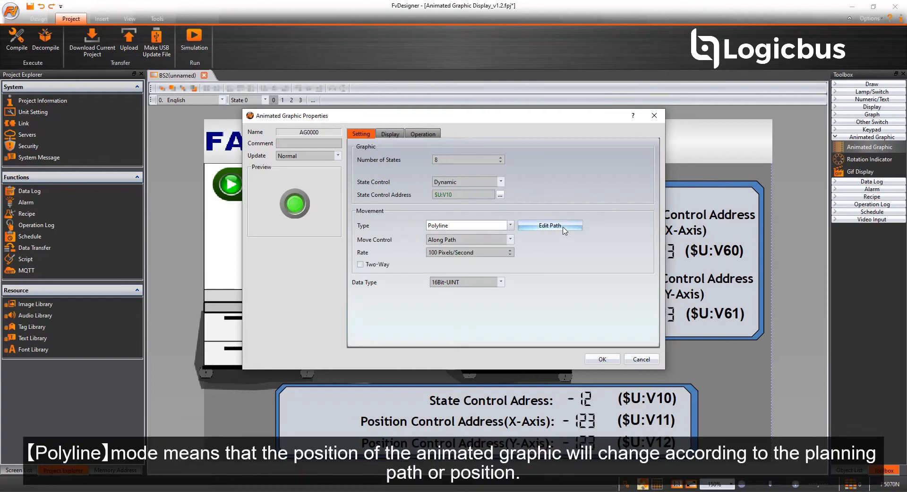
left_click(549, 225)
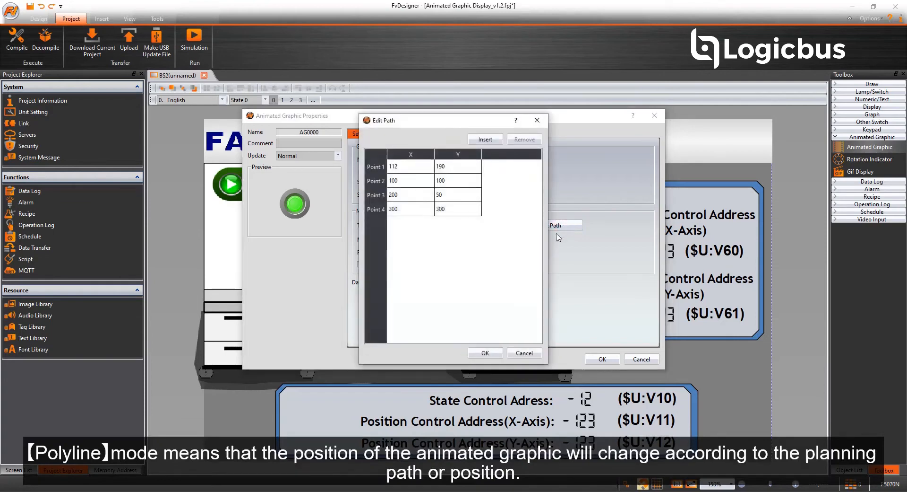
left_click(485, 353)
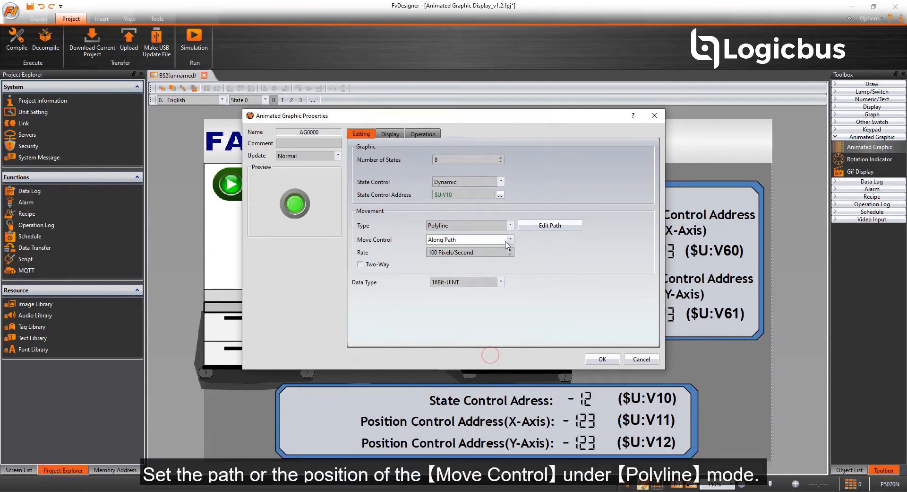
left_click(510, 240)
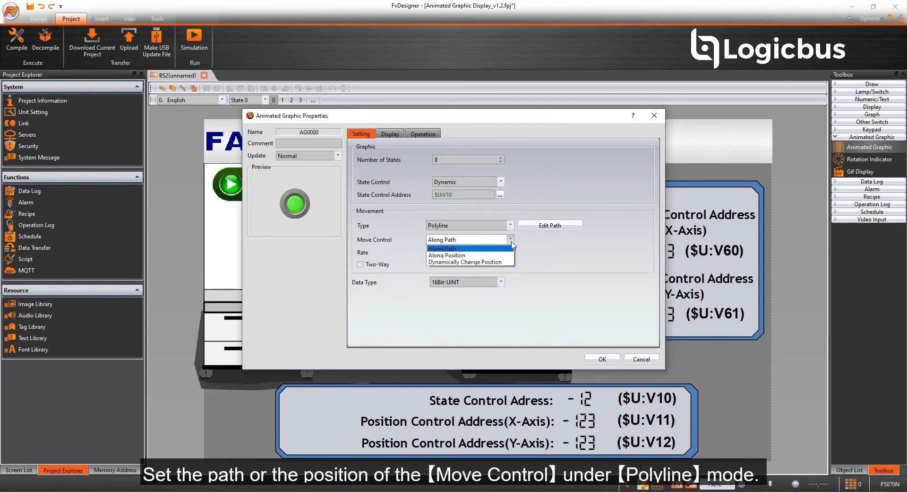
left_click(466, 248)
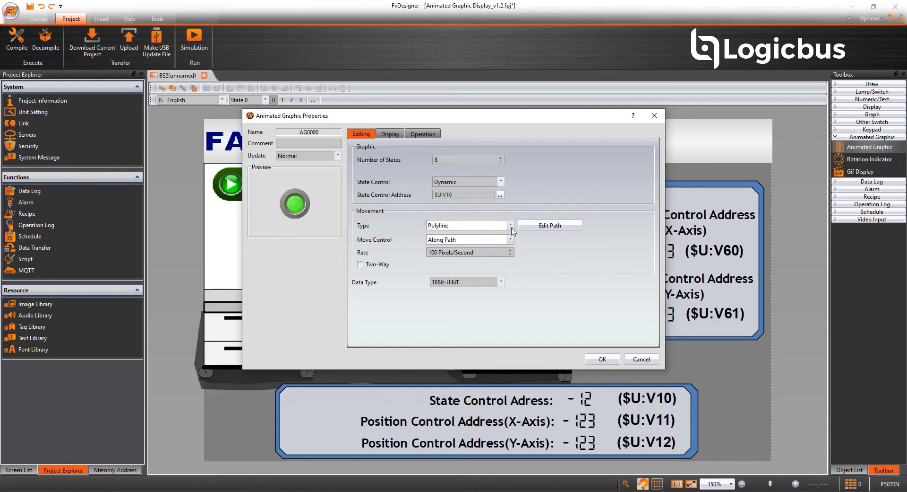
left_click(510, 224)
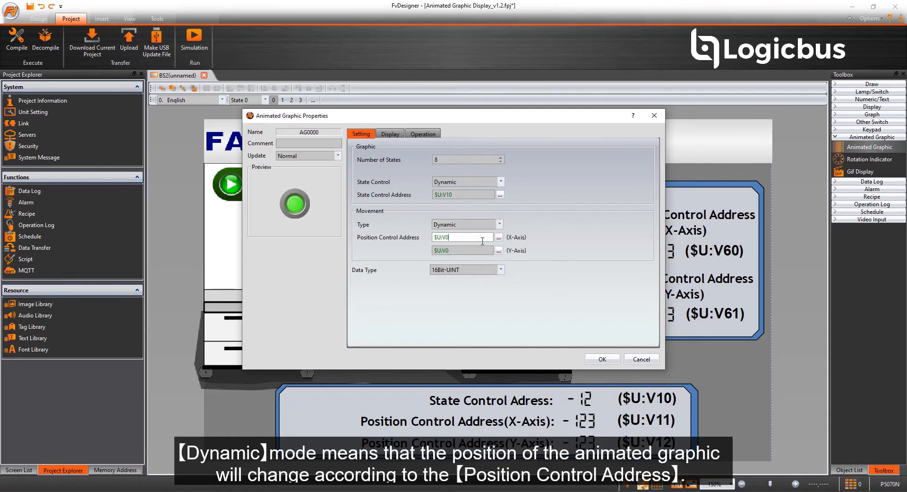
- Set the X position address to $U:V11 and Y to $U:V12, and confirm
left_click(461, 249)
type("12")
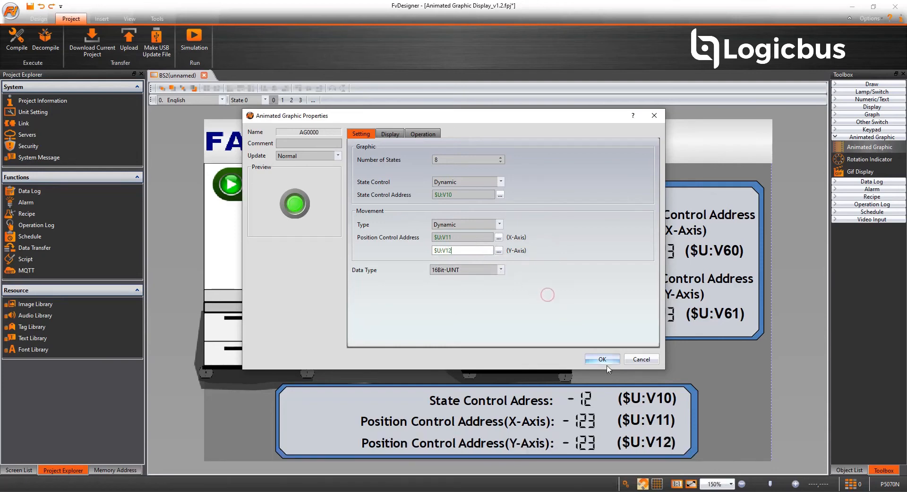
left_click(602, 359)
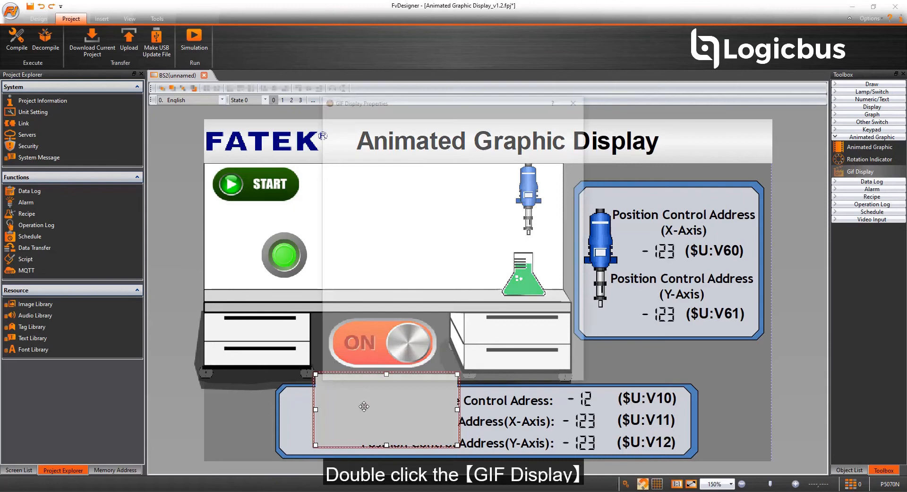
- Load the flask GIF into the GIF Display with Fix Ratio on and Dynamic Speed off
double_click(363, 406)
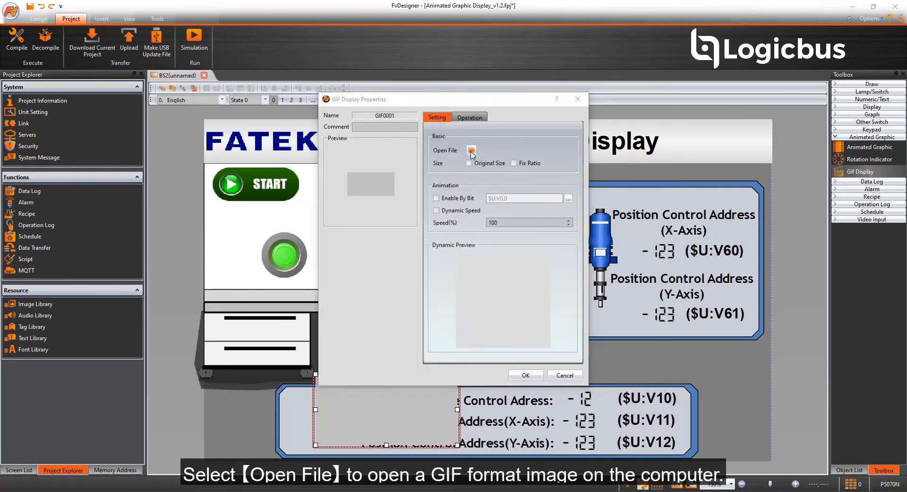
left_click(471, 149)
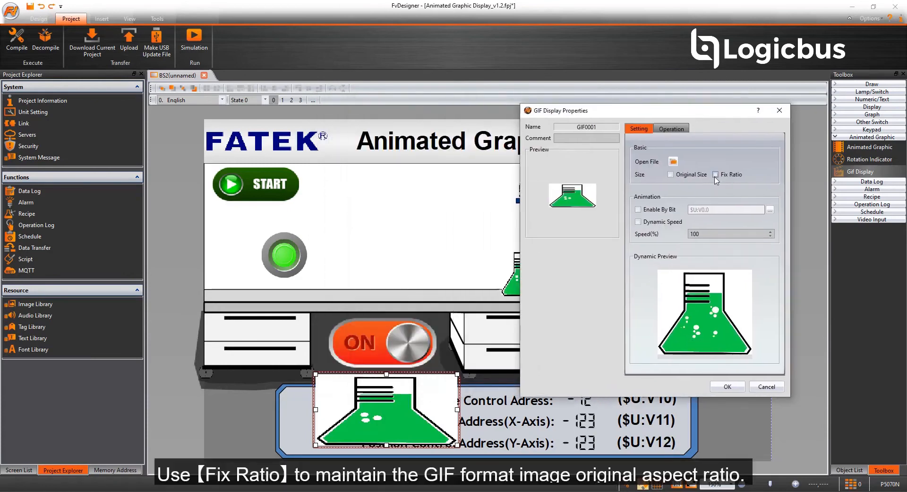
left_click(716, 175)
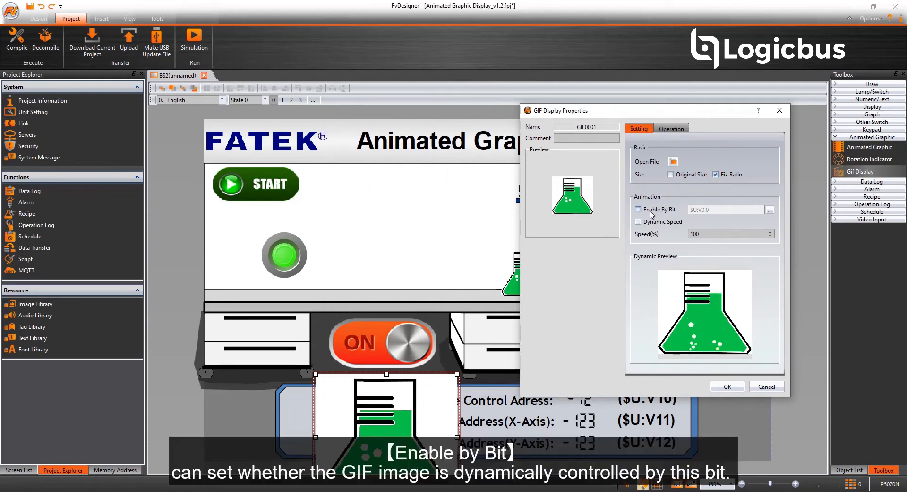
left_click(637, 209)
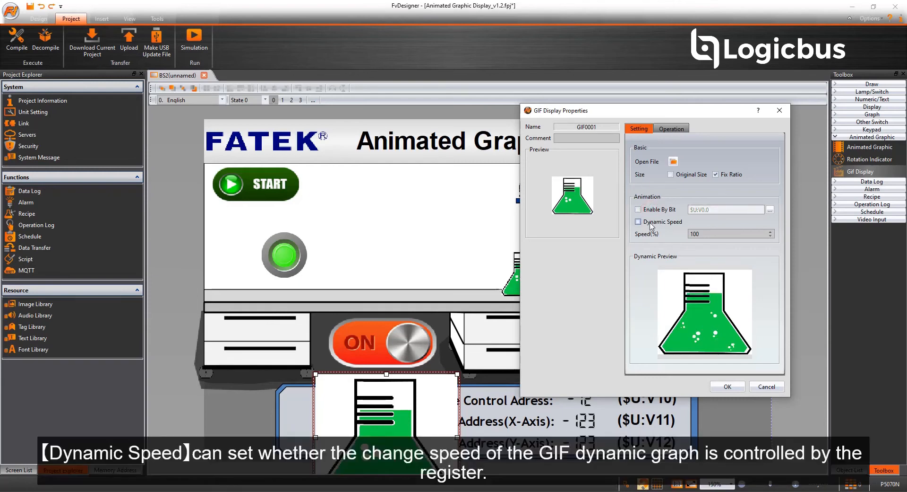
left_click(637, 221)
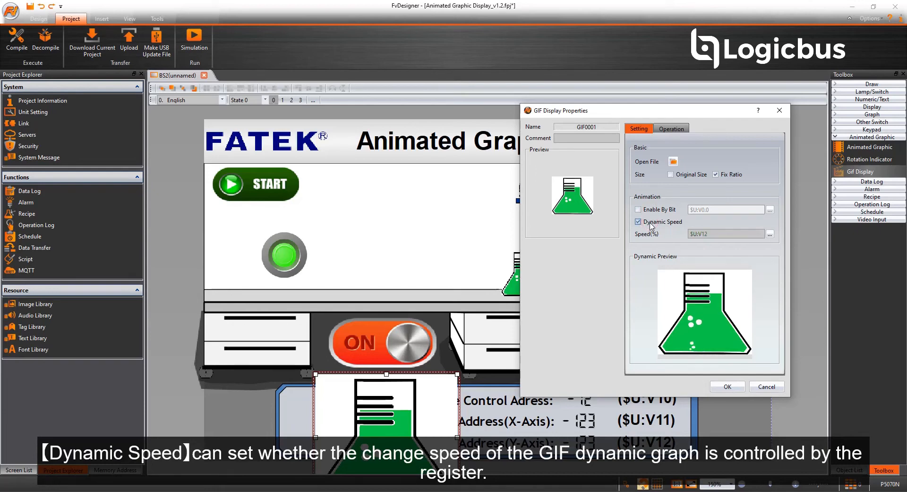
left_click(637, 222)
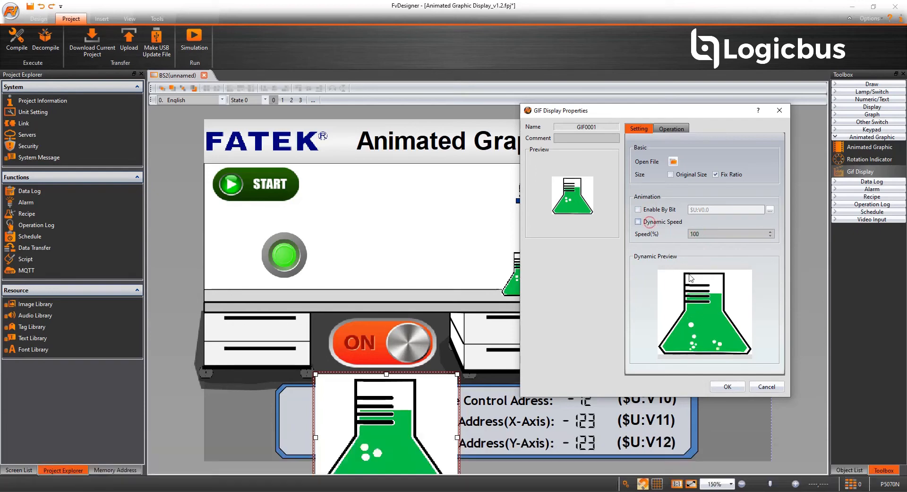
left_click(727, 386)
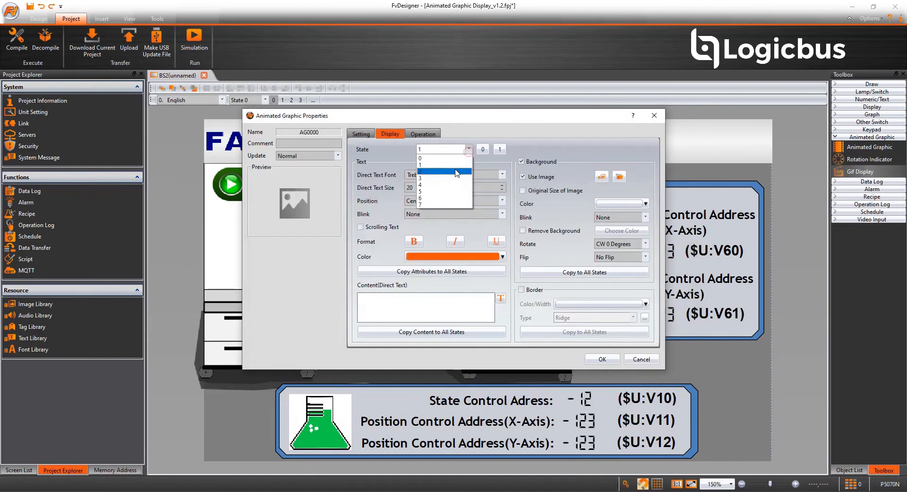
- Check another state's flask image on the Display tab, then close the properties
left_click(443, 190)
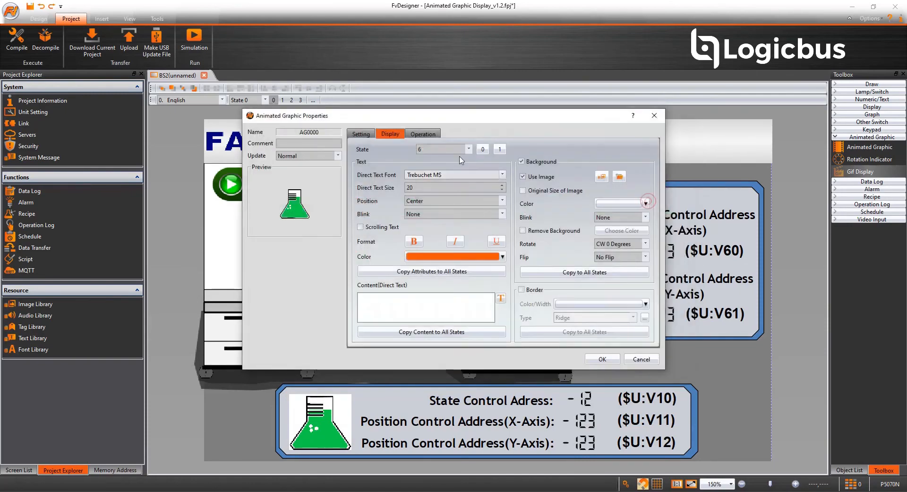
left_click(641, 358)
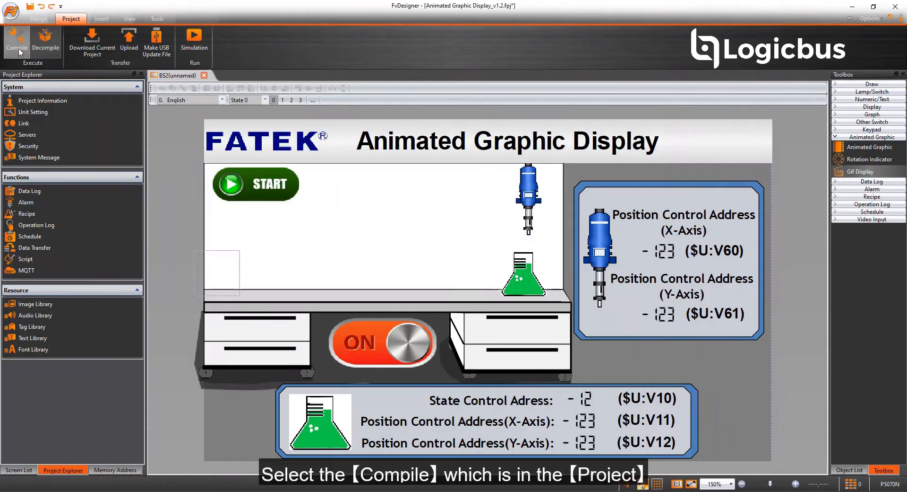
- Compile the project, run the Off-line simulation, and toggle the ON/OFF switch
left_click(16, 41)
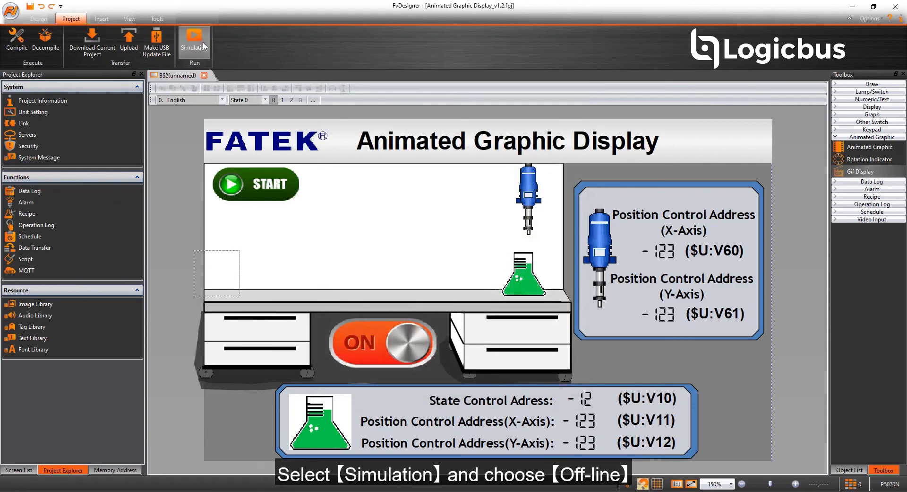
left_click(193, 36)
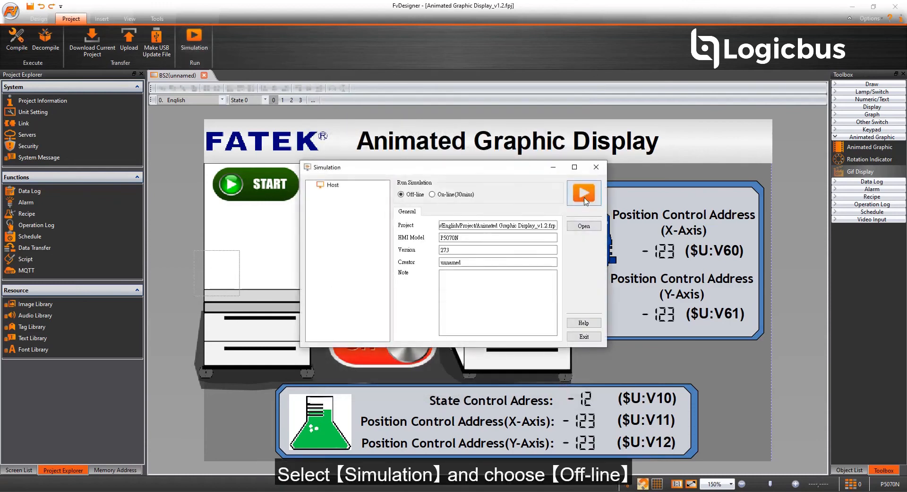
left_click(583, 193)
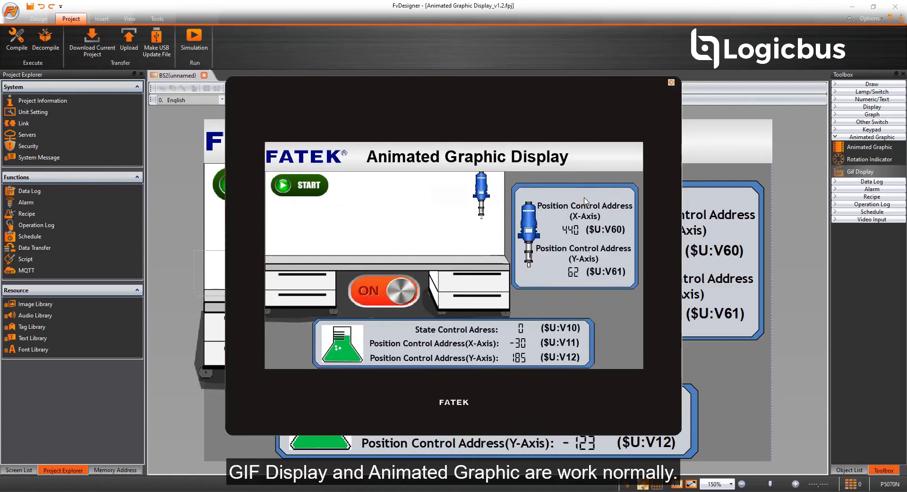
left_click(383, 290)
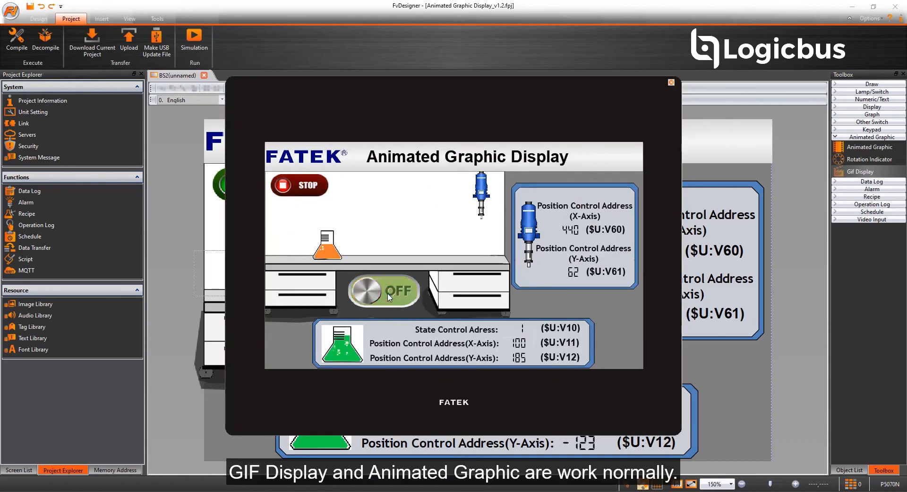